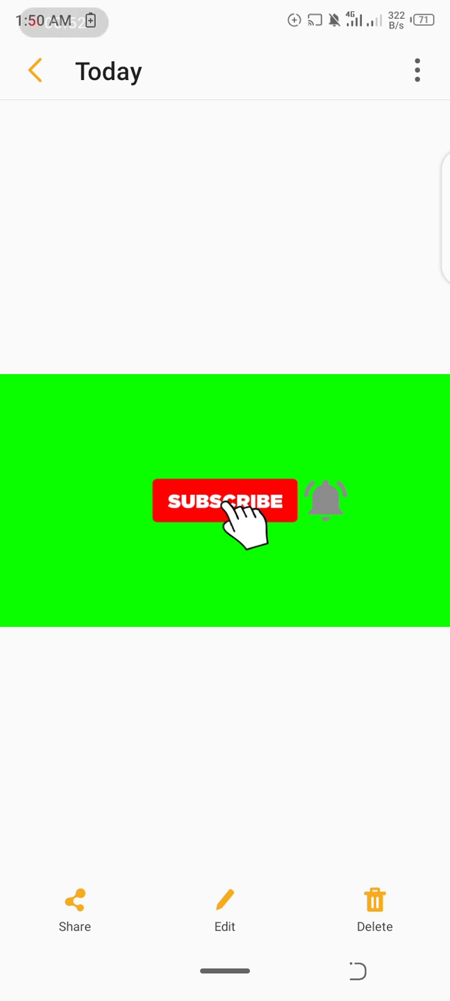
From the YouTube profile avatar, reach the Google Sign in screen to add an account.
{"action": "key", "text": "home"}
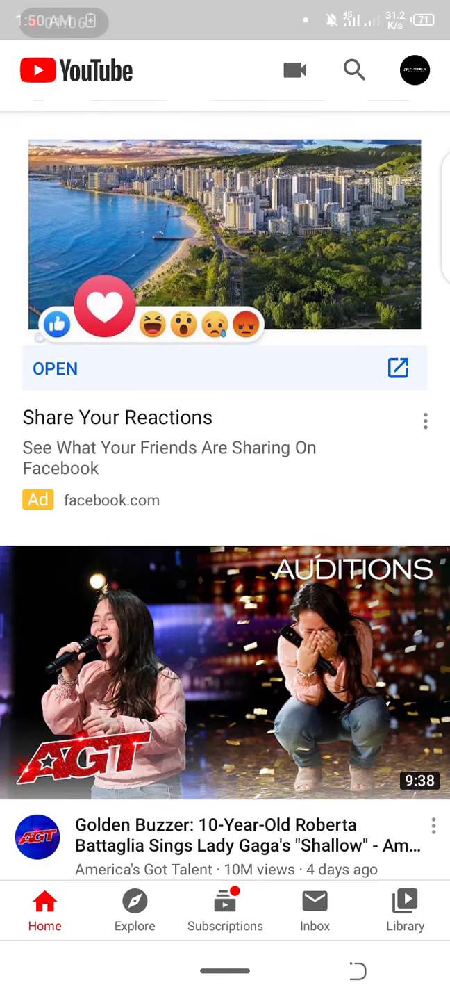
{"action": "left_click", "coordinate": [415, 69]}
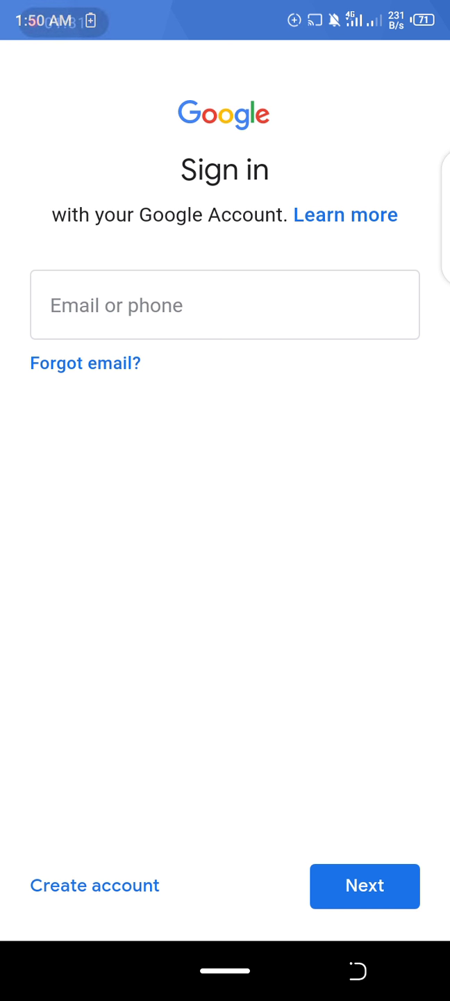
Start creating a new Google account from the sign-in screen.
{"action": "left_click", "coordinate": [225, 304]}
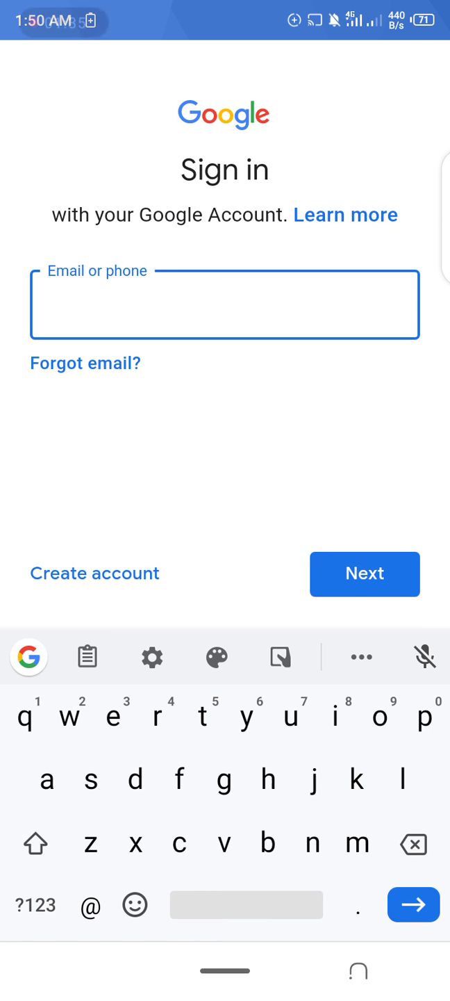
{"action": "left_click", "coordinate": [94, 573]}
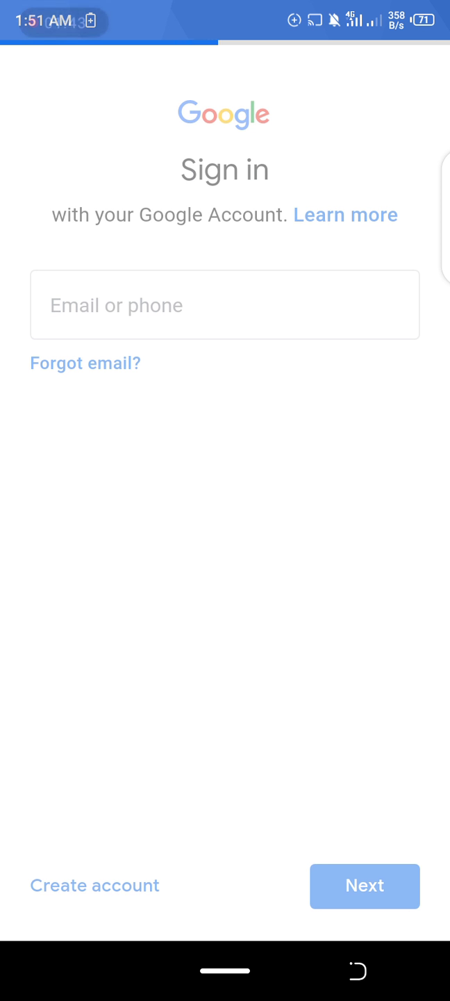
{"action": "left_click", "coordinate": [94, 886]}
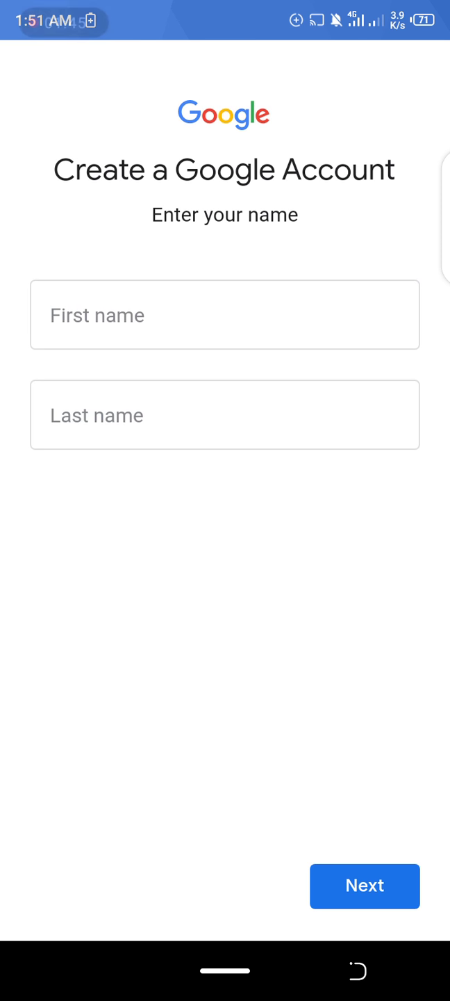
Enter first name 'Sample' and last name 'Tutorial' in the sign-up form.
{"action": "left_click", "coordinate": [225, 314]}
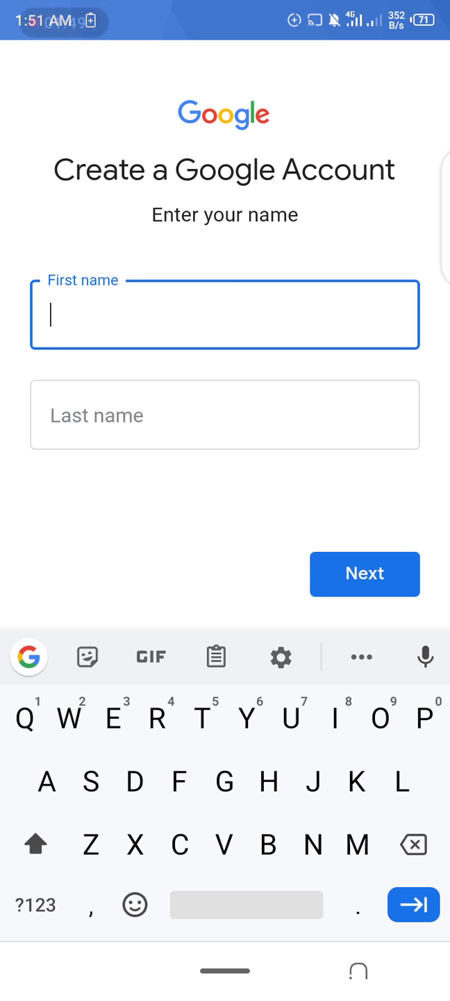
{"action": "type", "text": "Sample"}
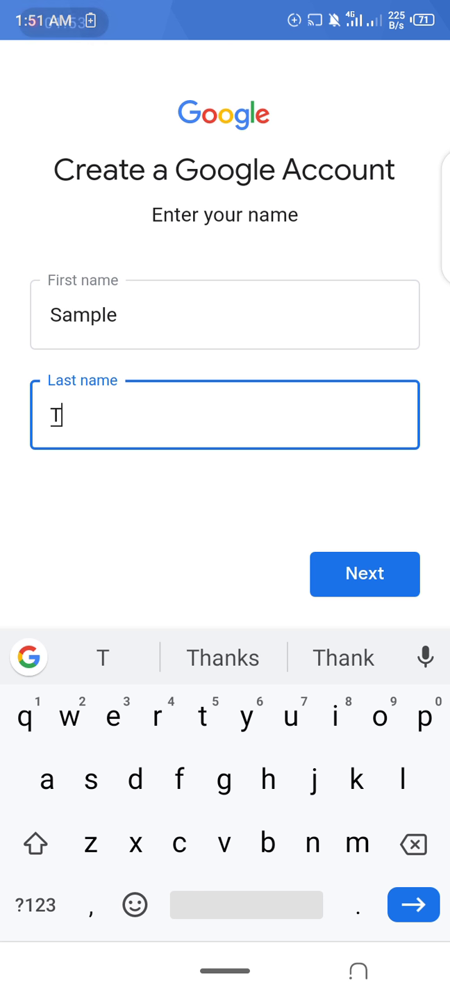
{"action": "type", "text": "uto"}
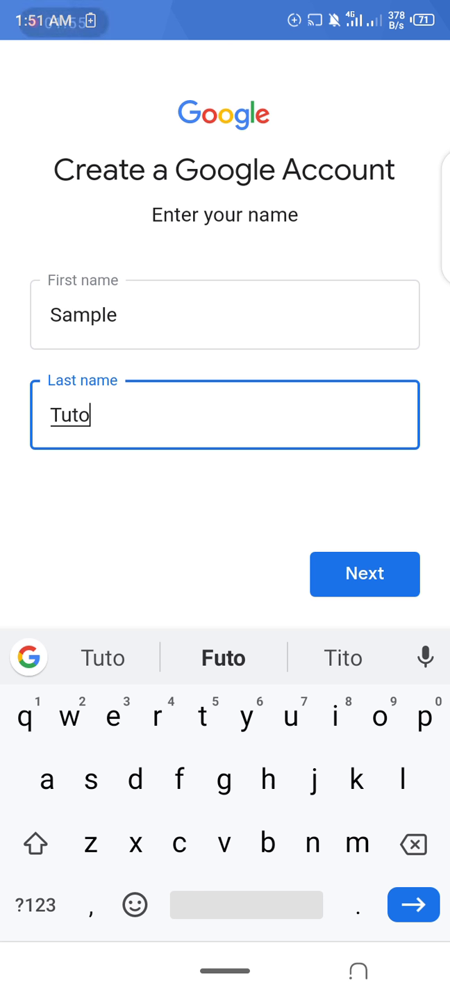
{"action": "type", "text": "rial"}
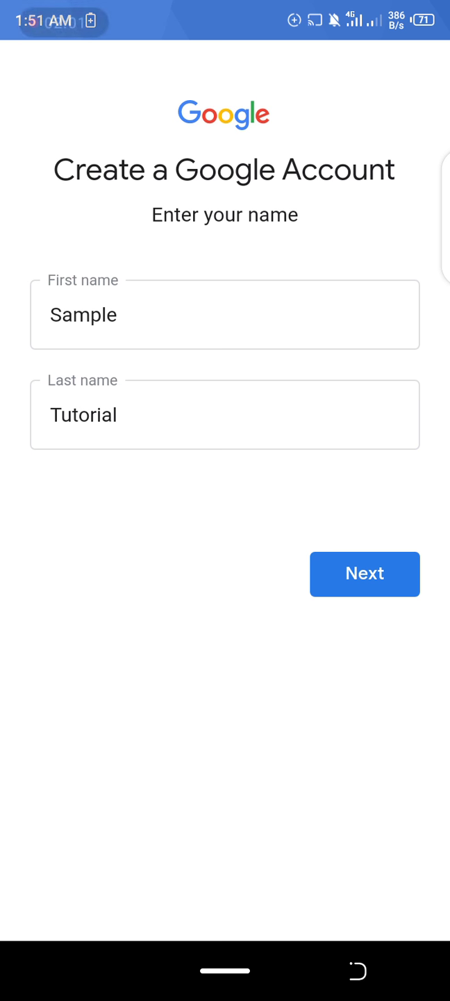
{"action": "left_click", "coordinate": [364, 572]}
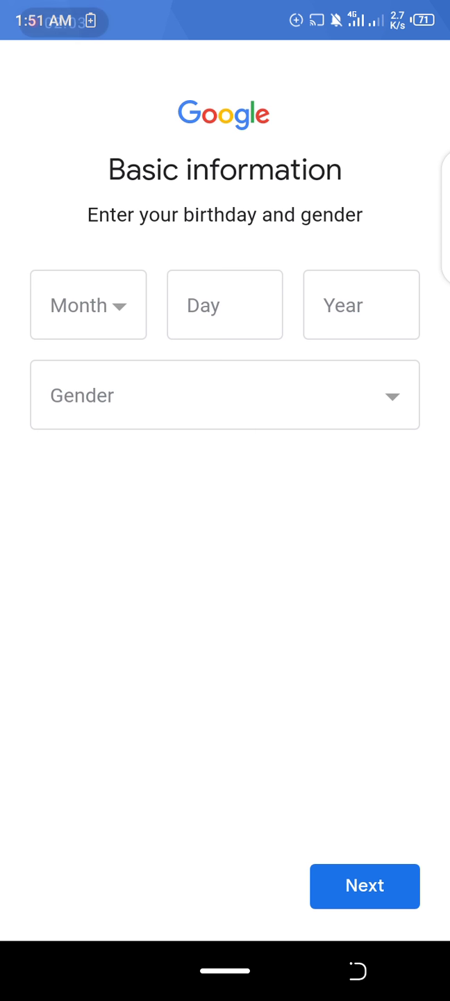
{"action": "left_click", "coordinate": [89, 304]}
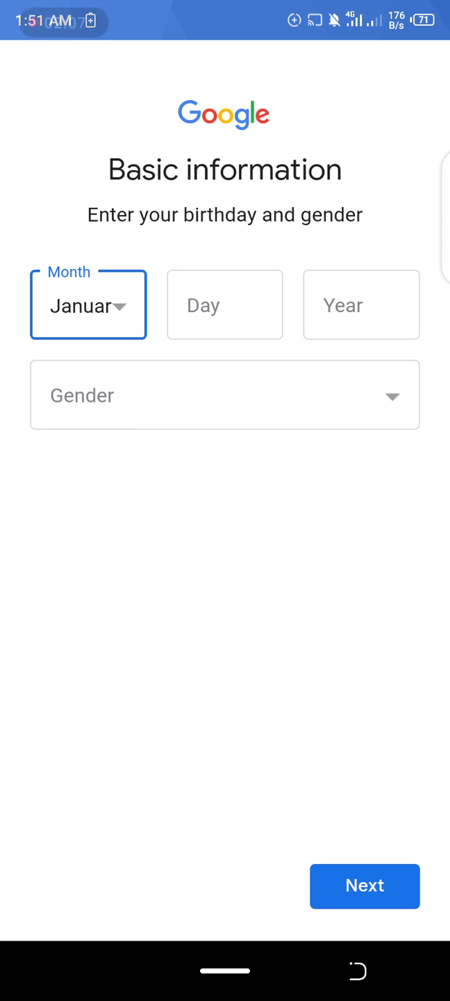
{"action": "left_click", "coordinate": [225, 305]}
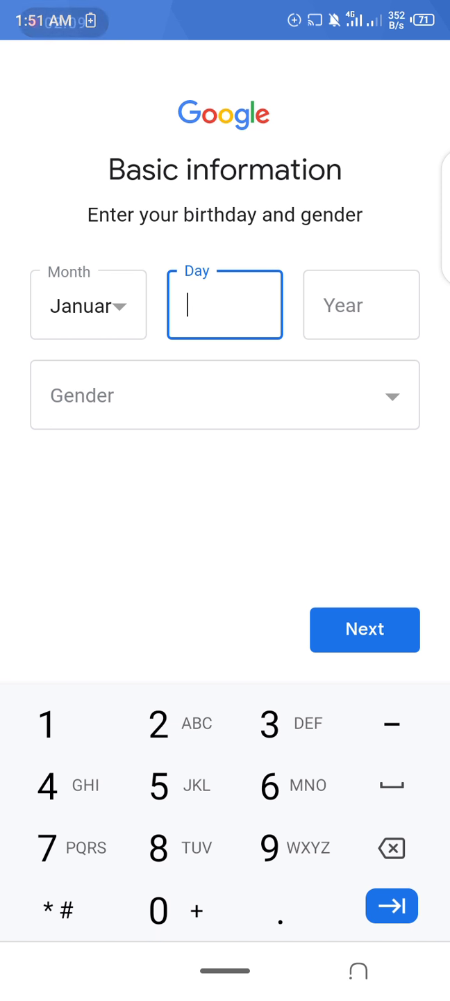
{"action": "type", "text": "2"}
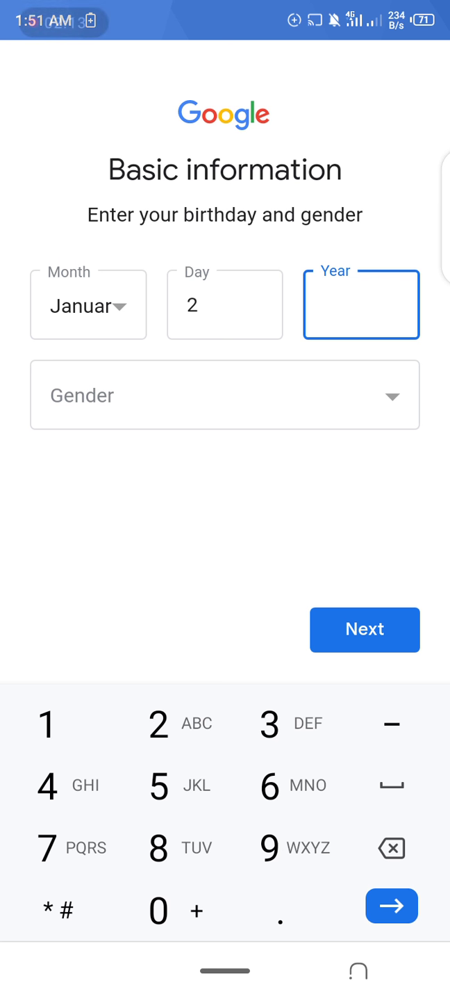
{"action": "type", "text": "89"}
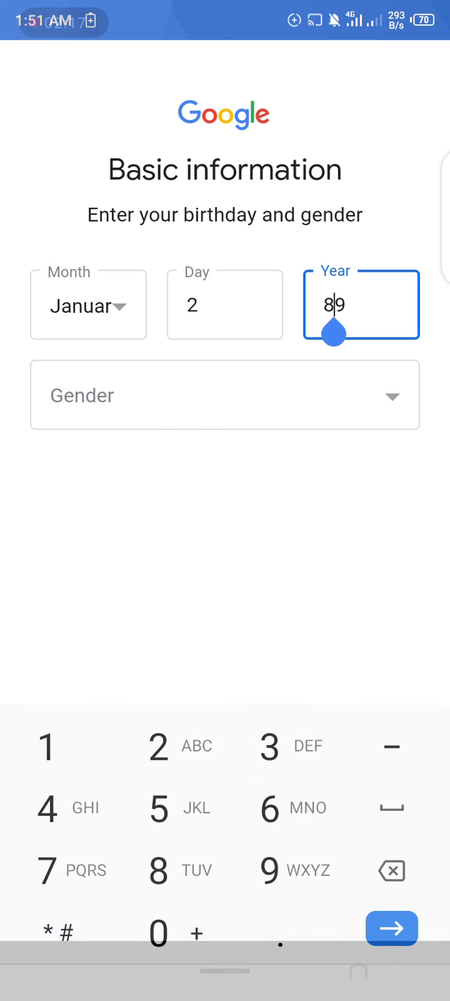
{"action": "type", "text": "19"}
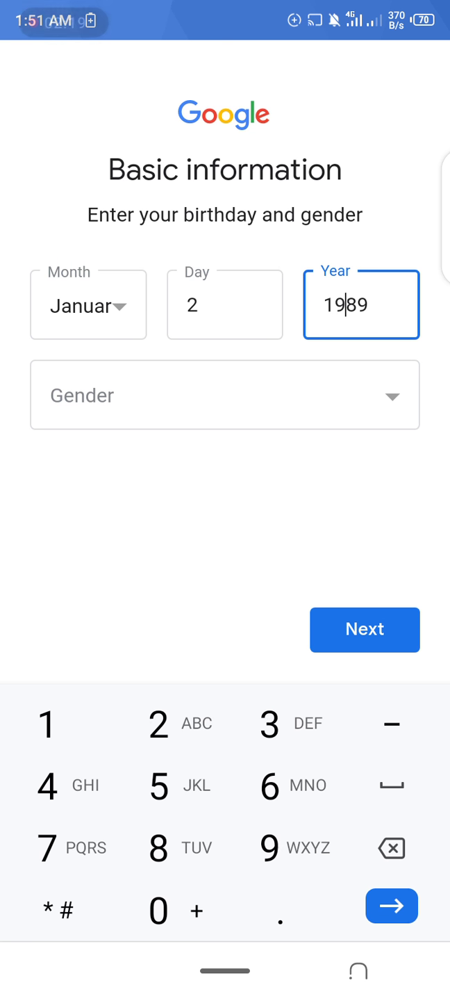
Choose Male as gender and continue to the Gmail address suggestions.
{"action": "left_click", "coordinate": [225, 395]}
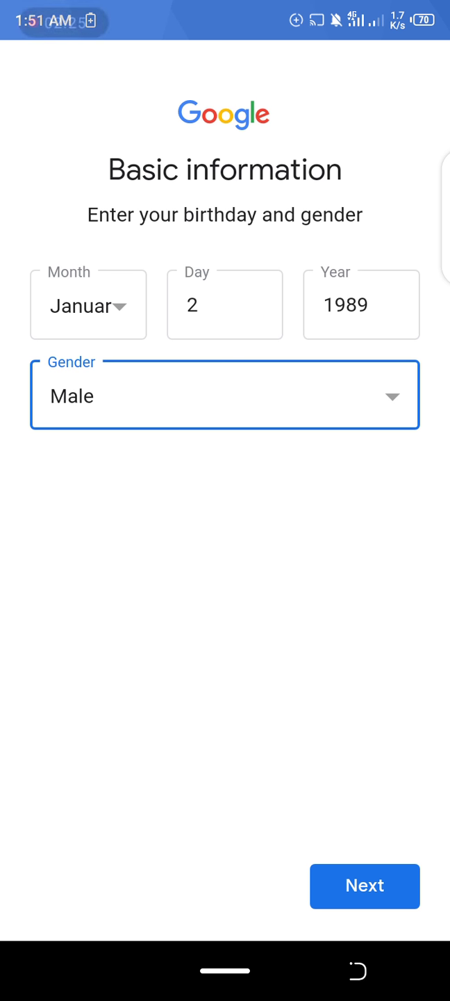
{"action": "left_click", "coordinate": [364, 885]}
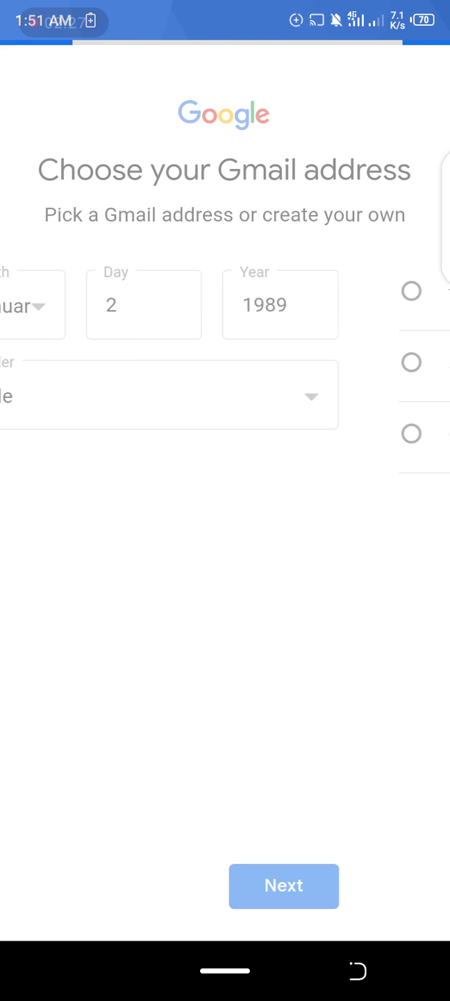
{"action": "left_click", "coordinate": [283, 886]}
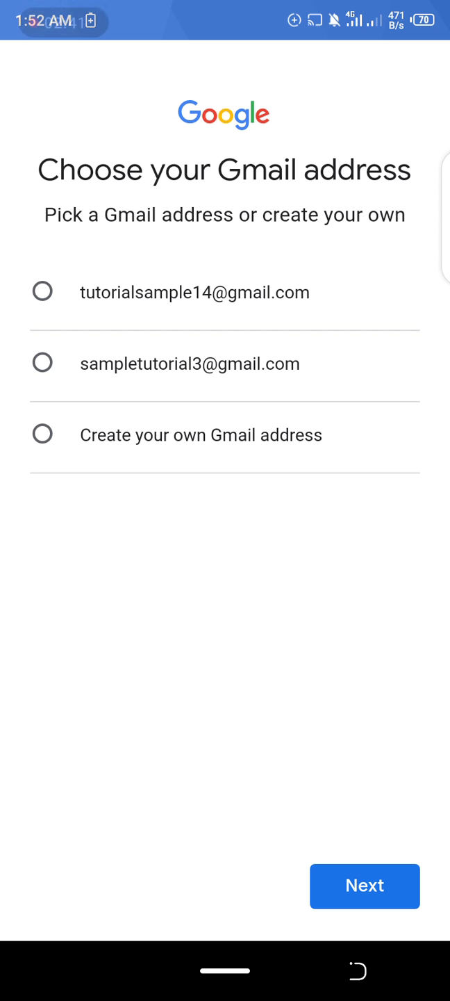
{"action": "left_click", "coordinate": [43, 291]}
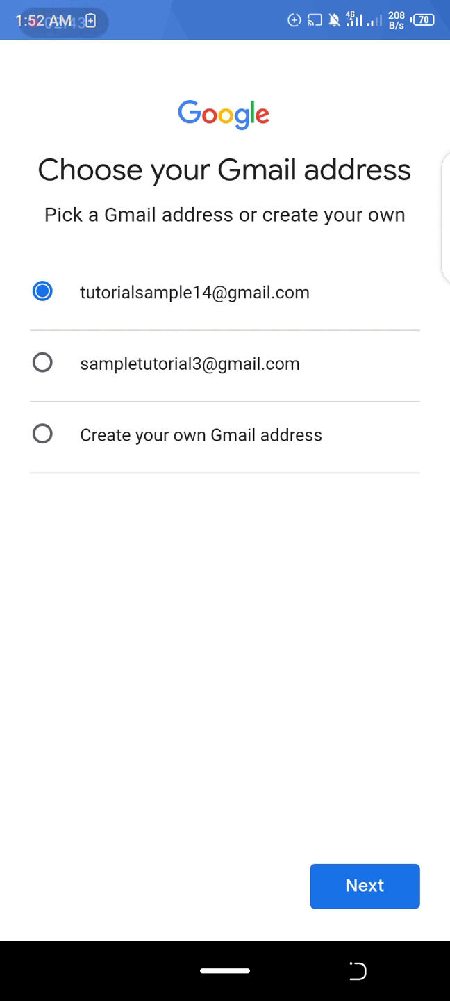
{"action": "left_click", "coordinate": [364, 886]}
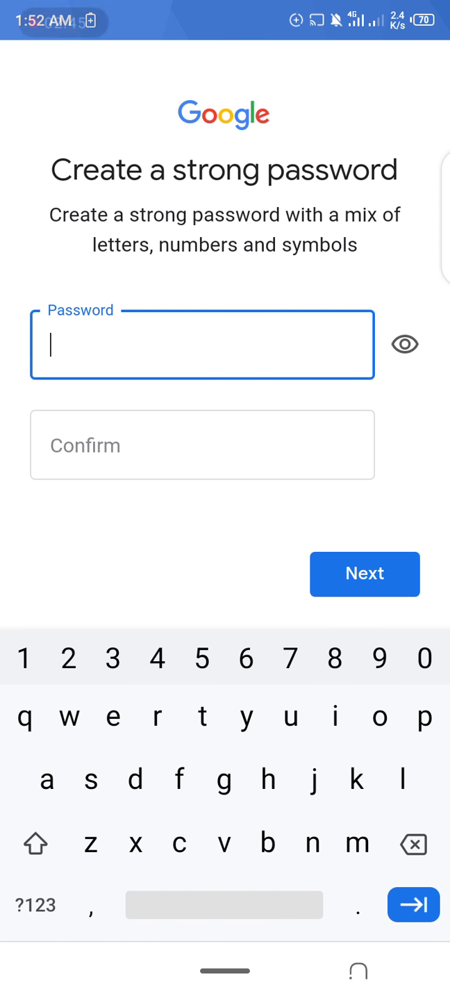
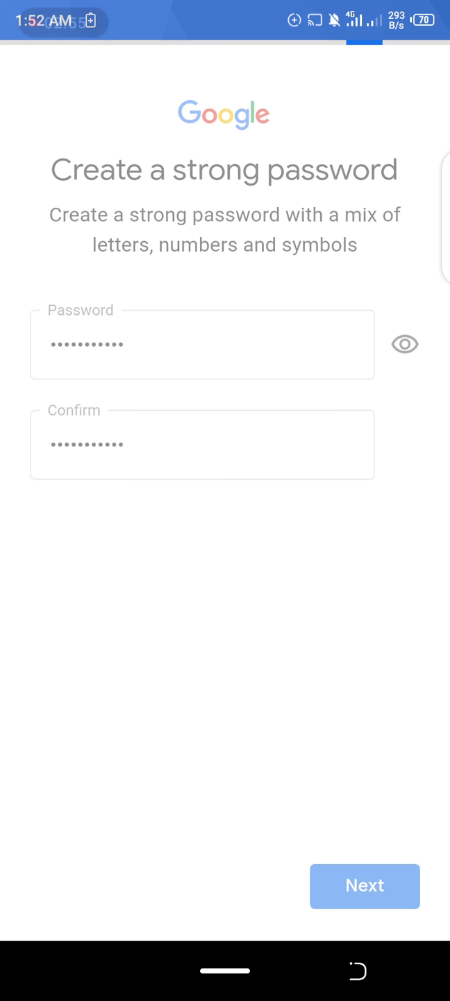
{"action": "left_click", "coordinate": [364, 886]}
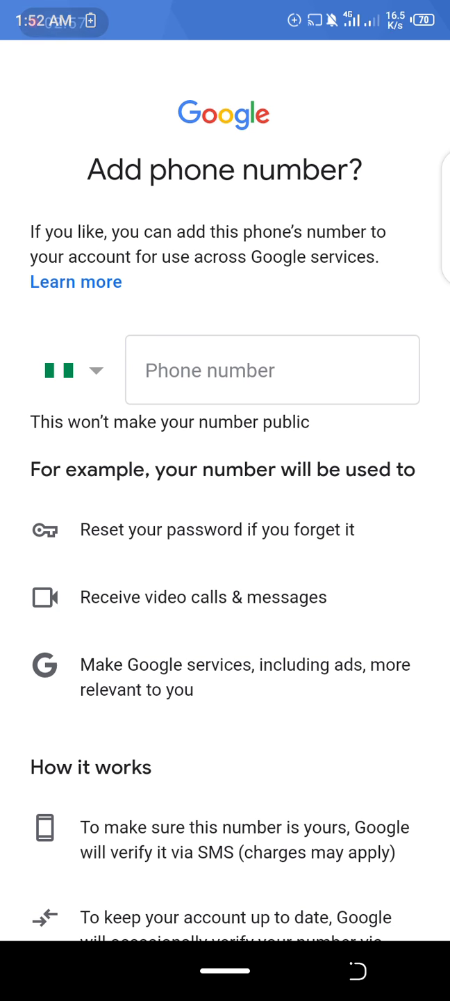
Agree to add this phone's number and reach the account info review.
{"action": "scroll", "scroll_direction": "down", "scroll_amount": 3}
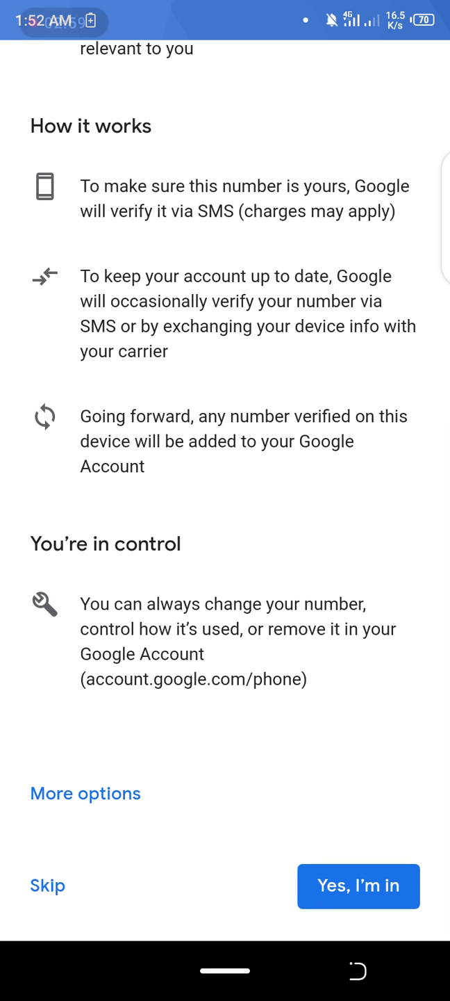
{"action": "left_click", "coordinate": [358, 885]}
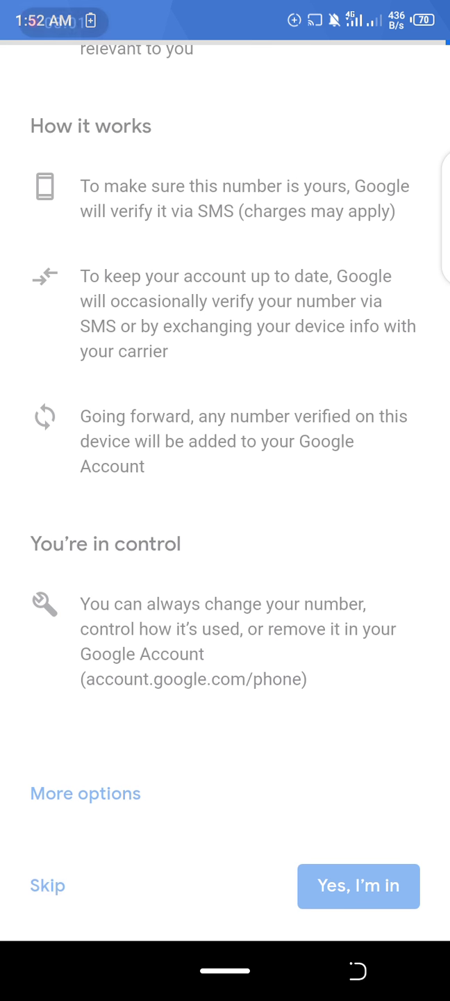
{"action": "left_click", "coordinate": [358, 887]}
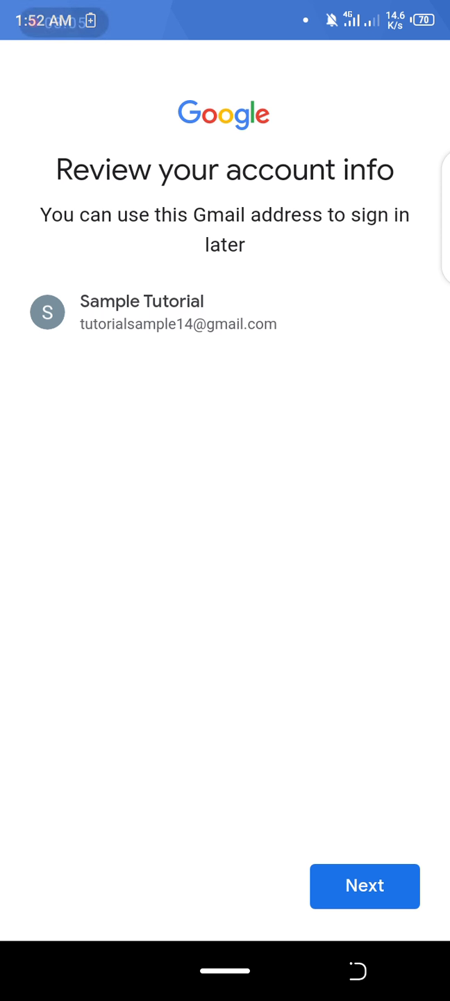
Accept Privacy and Terms to finish the account and land signed in on YouTube.
{"action": "left_click", "coordinate": [364, 887]}
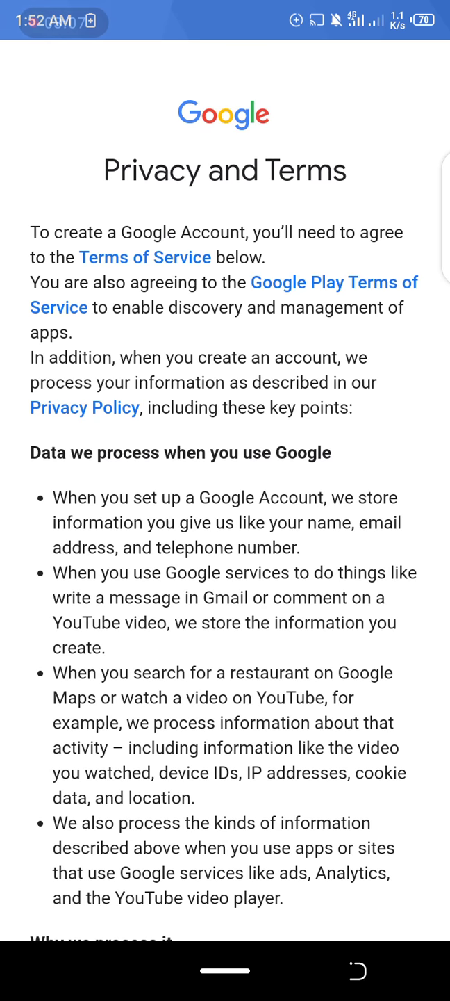
{"action": "scroll", "scroll_direction": "down", "scroll_amount": 3}
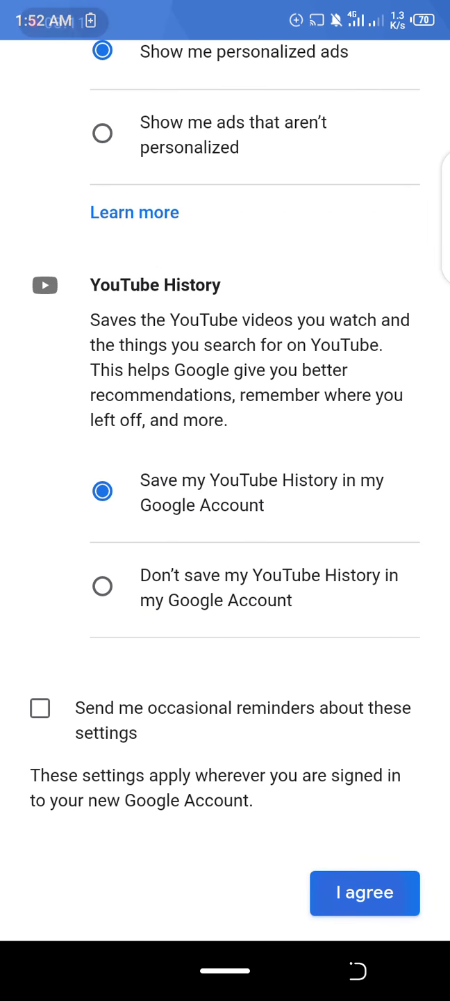
{"action": "left_click", "coordinate": [364, 892]}
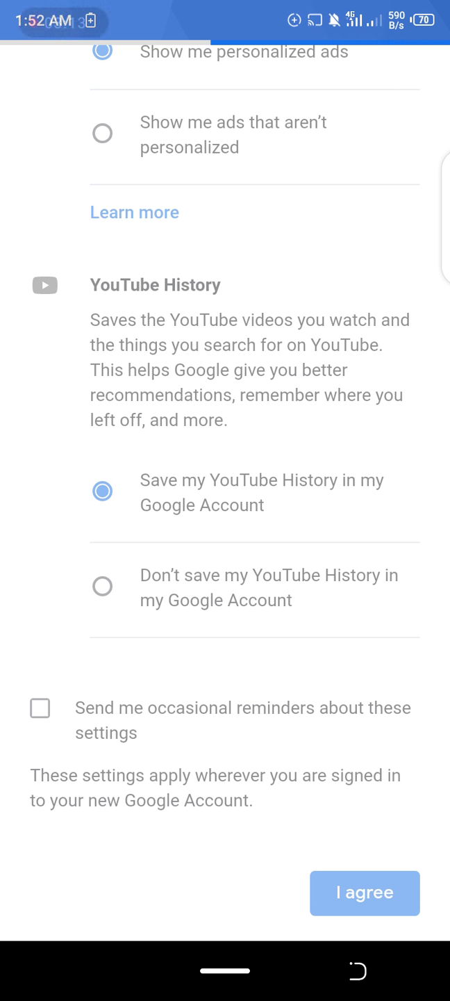
{"action": "left_click", "coordinate": [364, 892]}
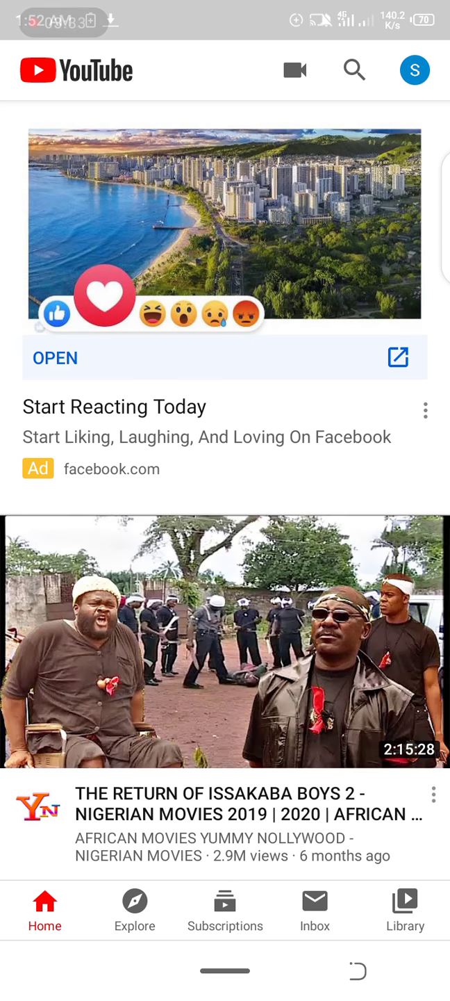
Go to Your channel and create the channel named Sample Tutorial.
{"action": "left_click", "coordinate": [415, 69]}
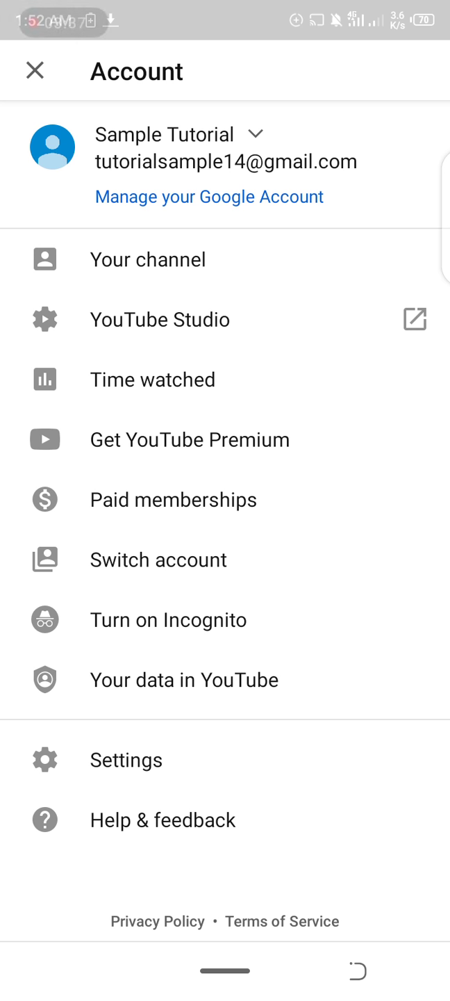
{"action": "left_click", "coordinate": [225, 259]}
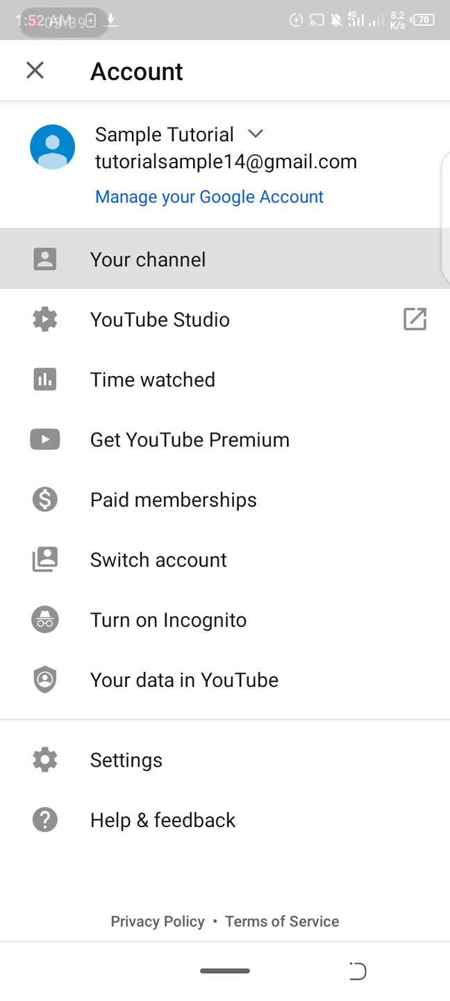
{"action": "left_click", "coordinate": [147, 260]}
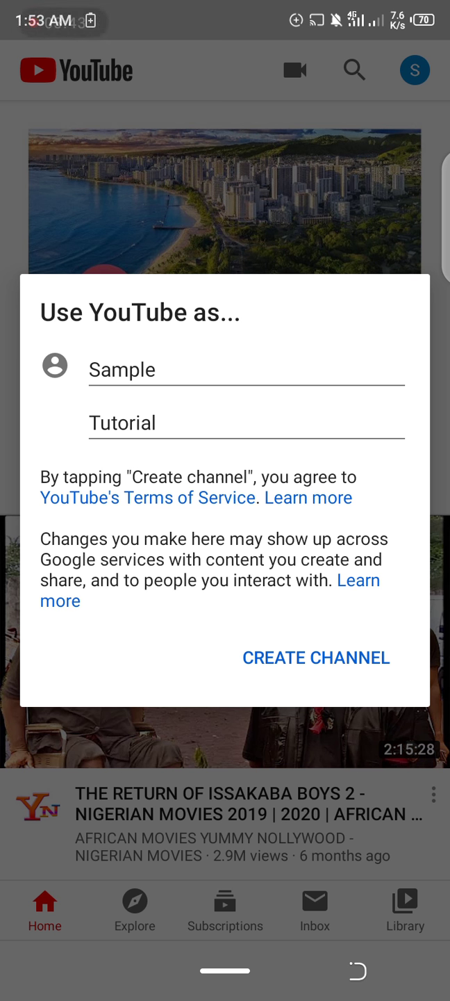
{"action": "left_click", "coordinate": [315, 658]}
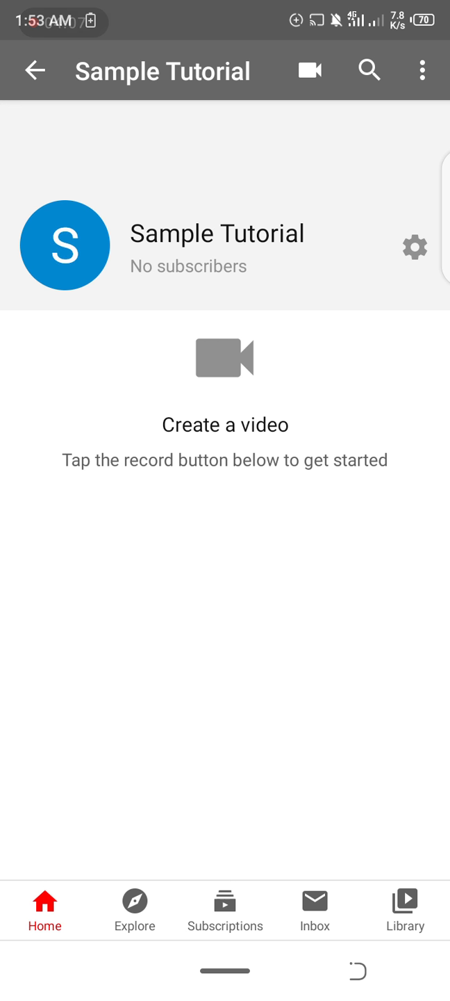
Review the Sample Tutorial channel settings, keeping subscriptions and playlists private, then return home.
{"action": "left_click", "coordinate": [422, 71]}
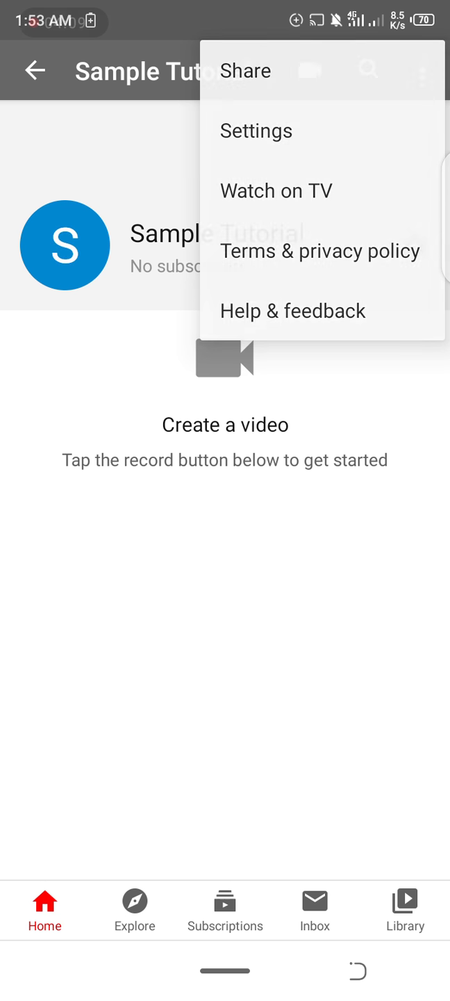
{"action": "left_click", "coordinate": [255, 131]}
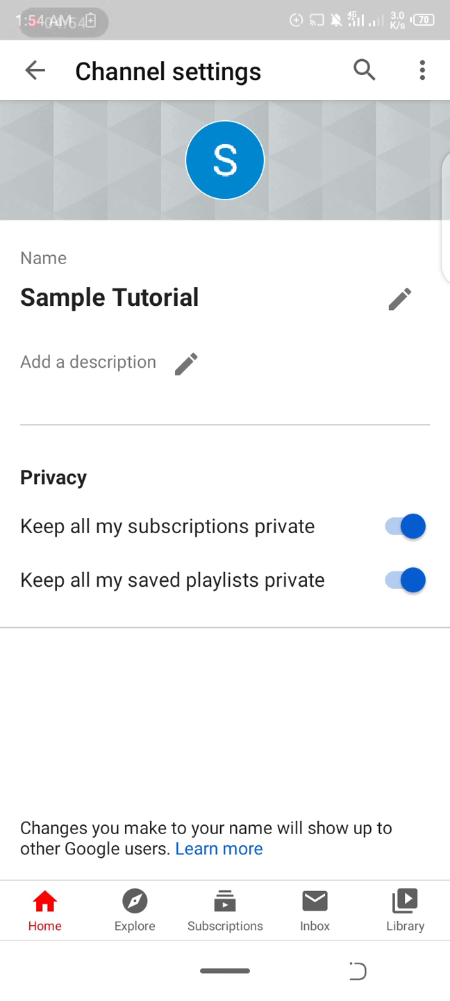
{"action": "left_click", "coordinate": [34, 69]}
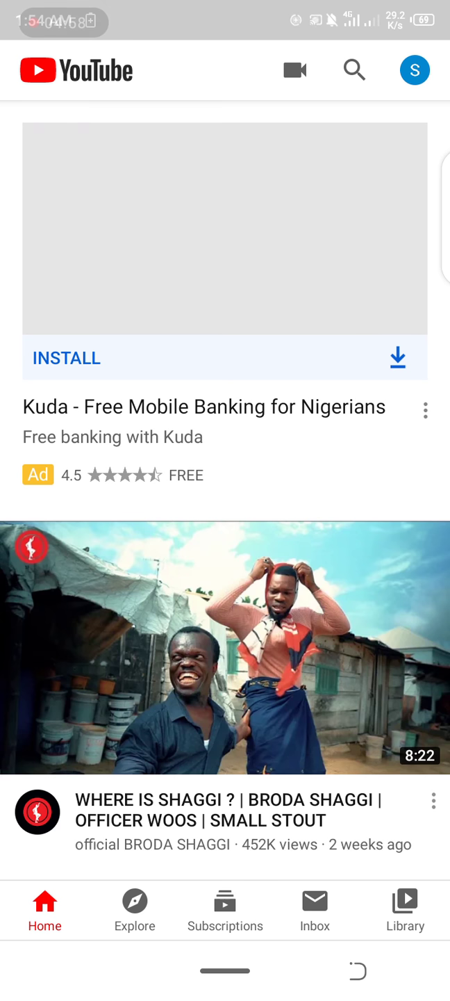
{"action": "left_click", "coordinate": [414, 70]}
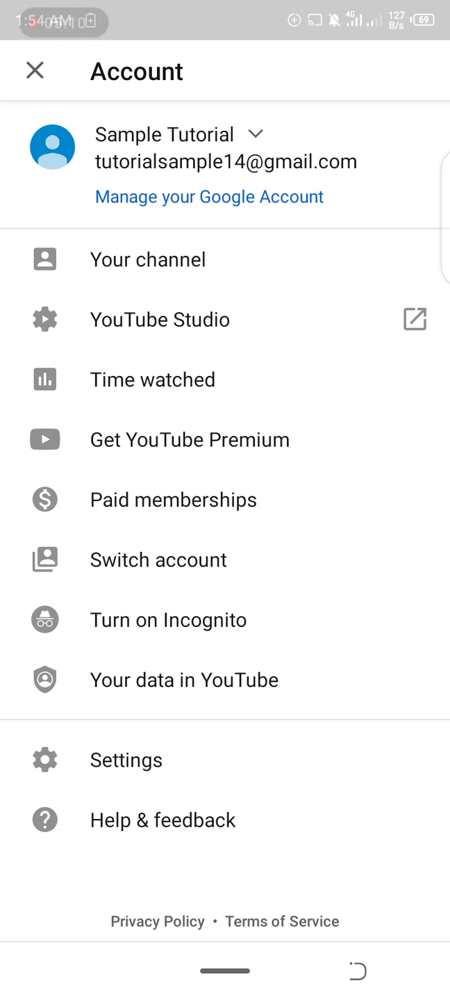
{"action": "left_click", "coordinate": [33, 71]}
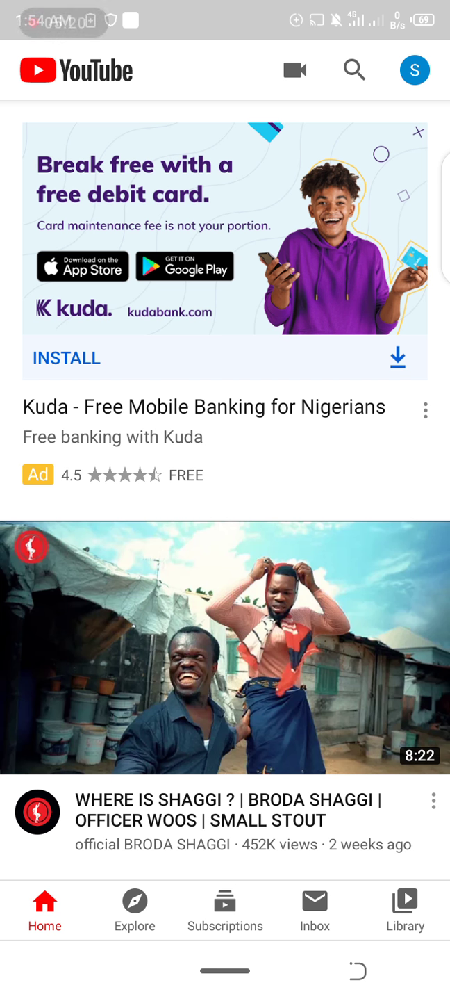
{"action": "left_click", "coordinate": [414, 70]}
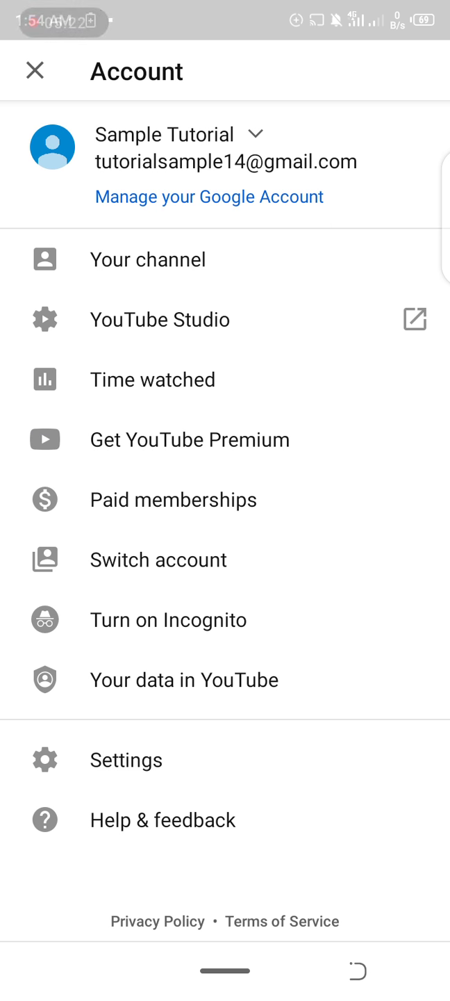